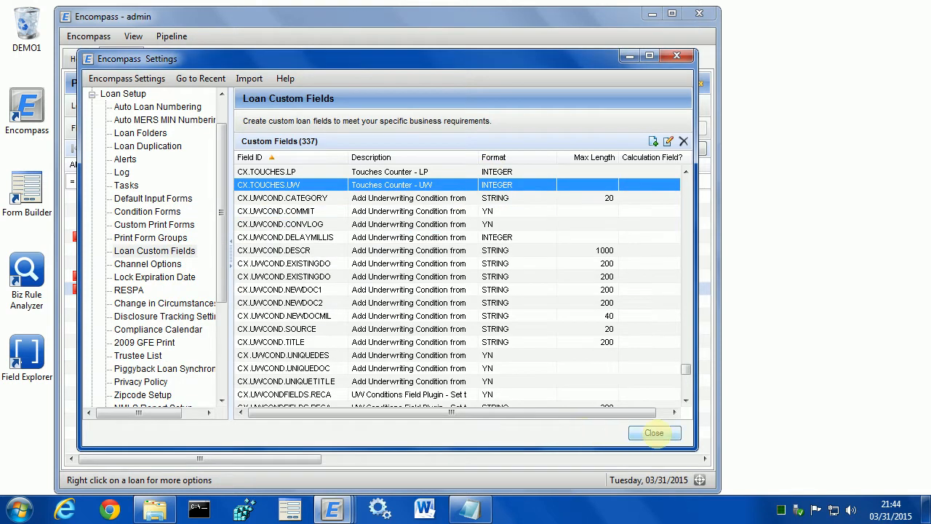
Open loan TEST0001 from the pipeline, acknowledging both missing settings-file errors
left_click(654, 433)
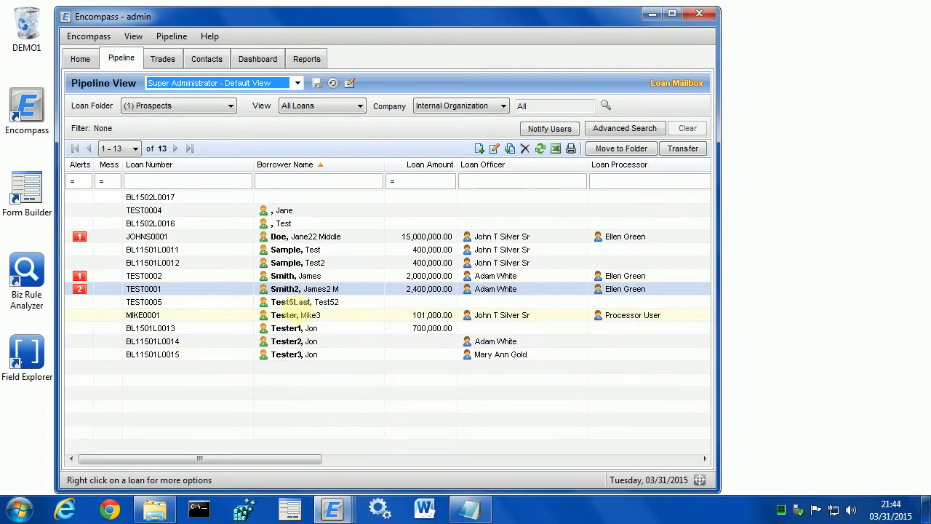
double_click(143, 288)
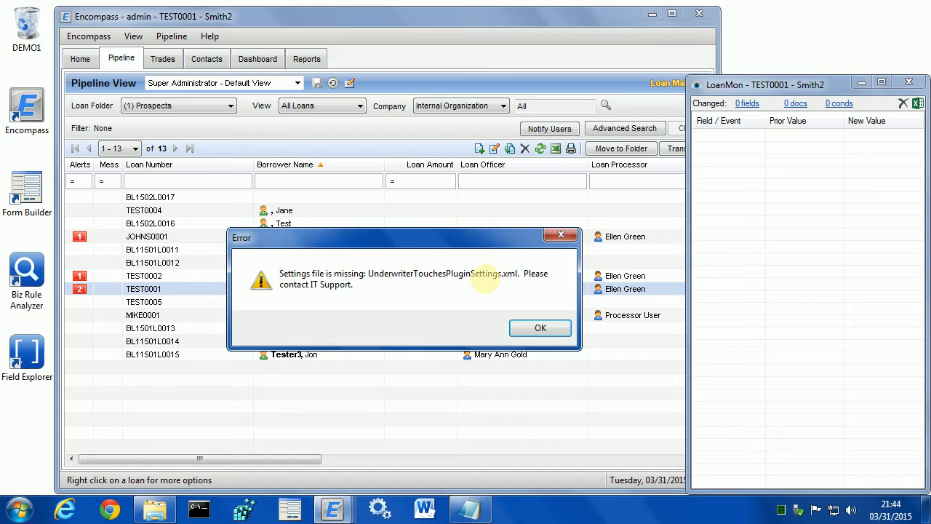
mouse_move(396, 273)
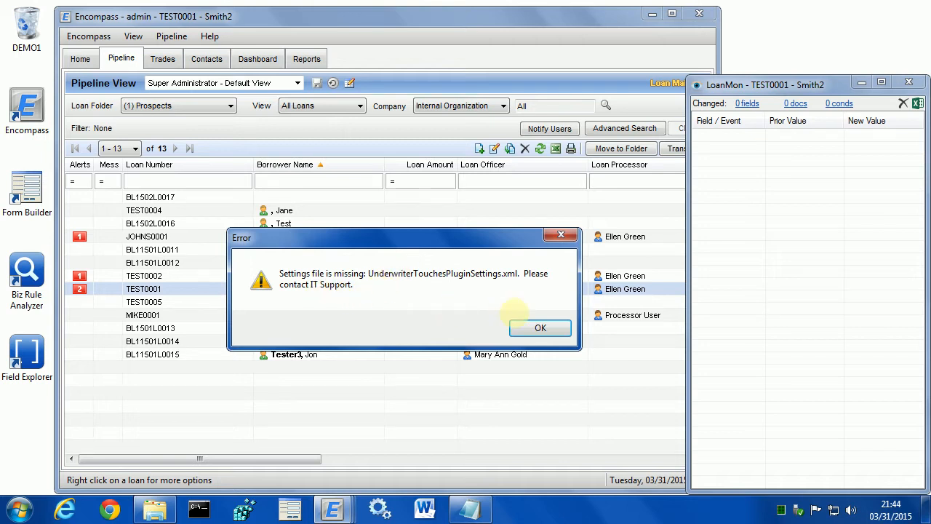
left_click(540, 328)
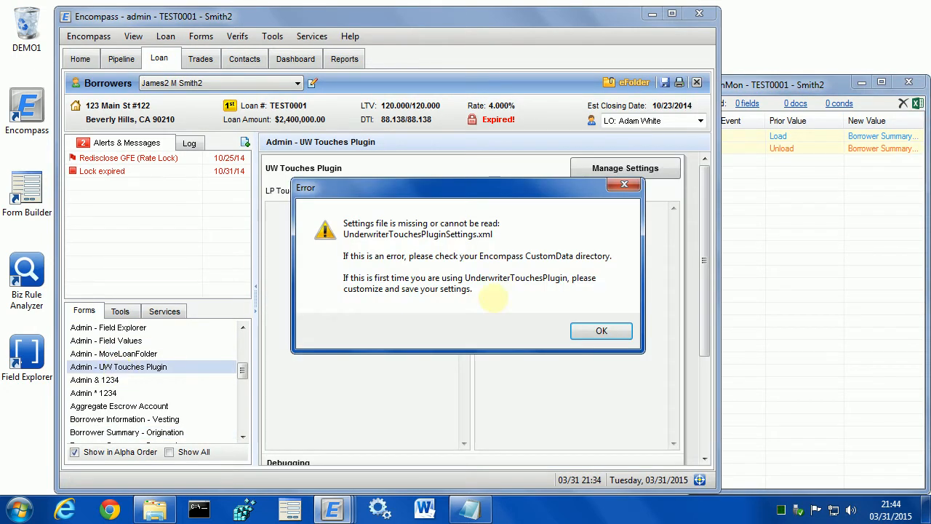
left_click(601, 330)
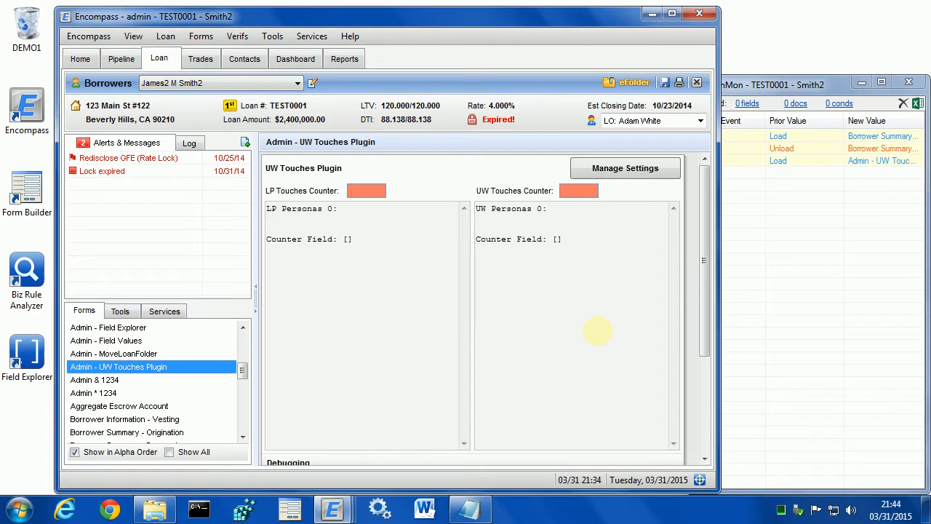
mouse_move(611, 169)
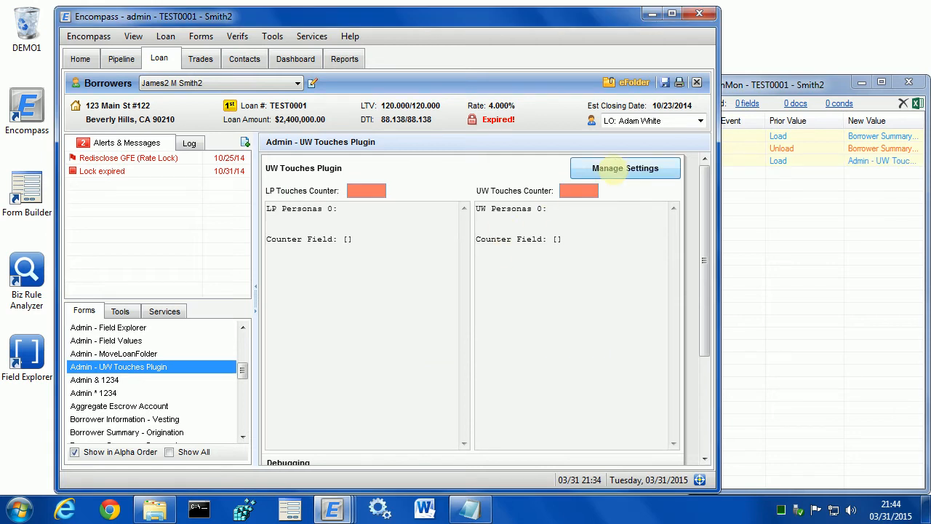
In Manage Settings, check the LP and UW personas and look up CX.TOUCHES.LP as the LP counter field
left_click(625, 169)
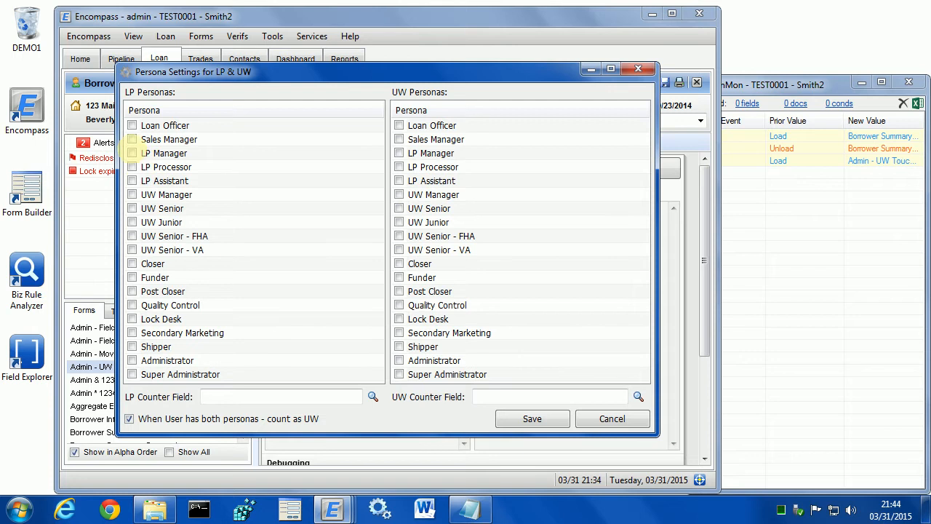
left_click(131, 166)
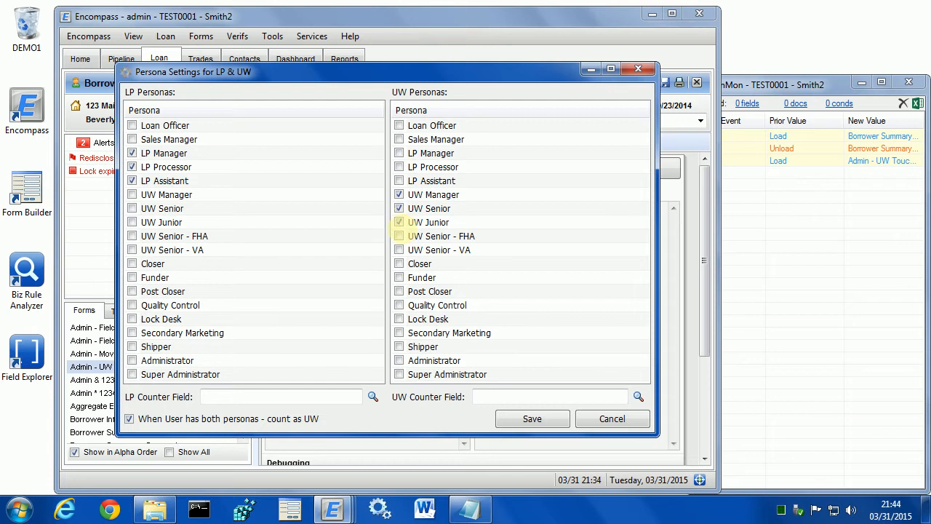
left_click(399, 236)
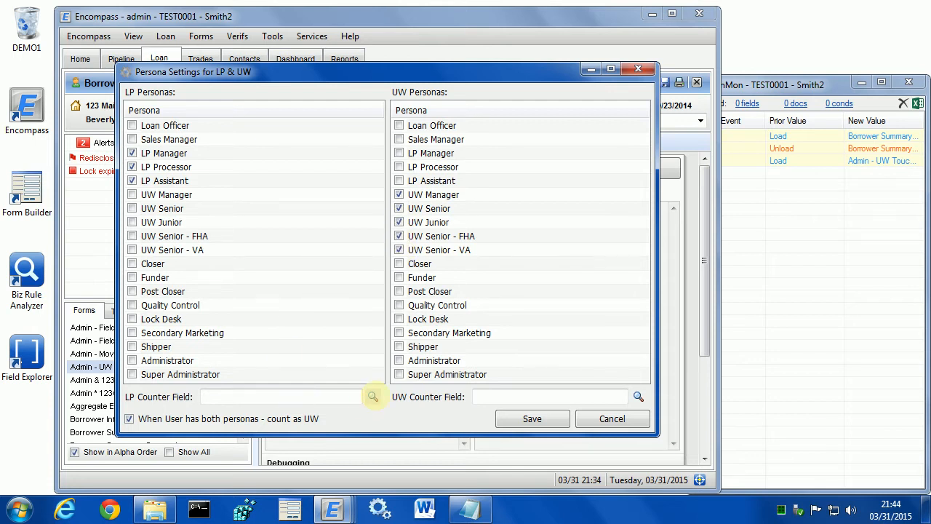
left_click(374, 396)
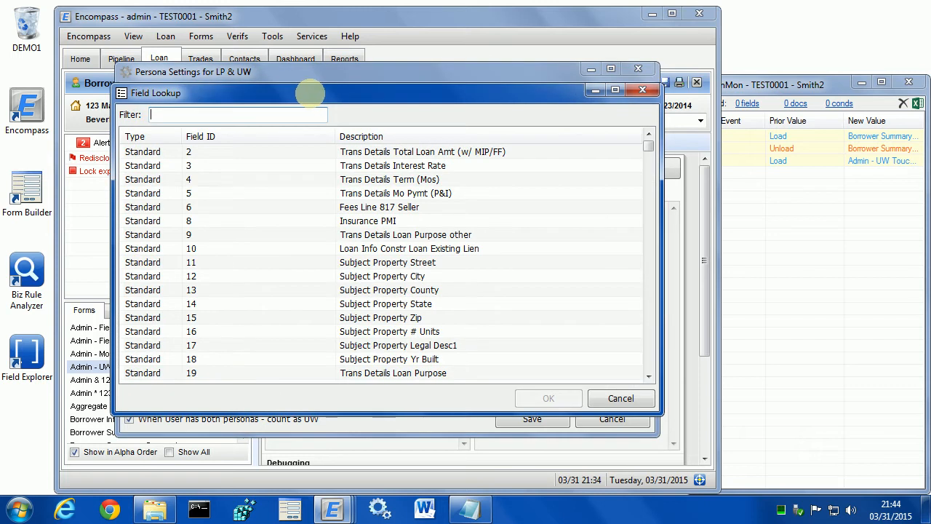
type("cx")
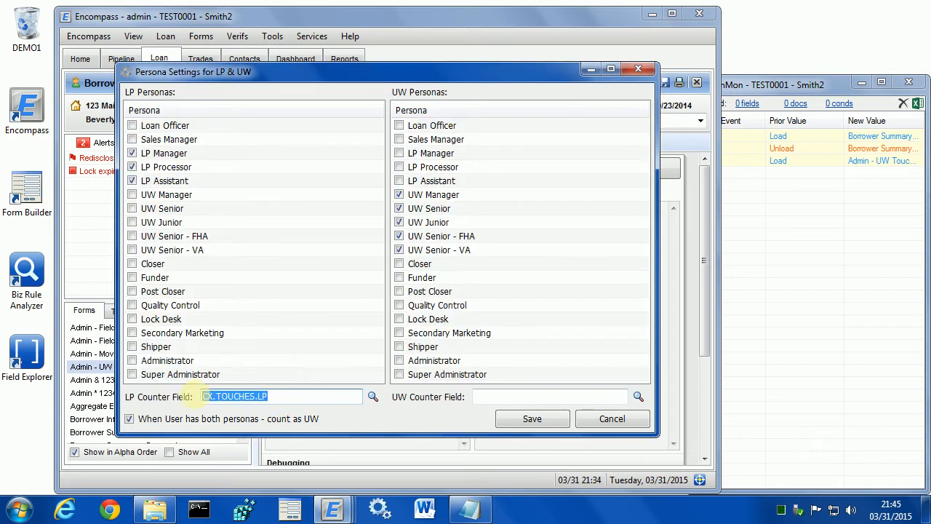
Enter CX.TOUCHES.UW as the UW counter field and save the persona settings
left_click(549, 395)
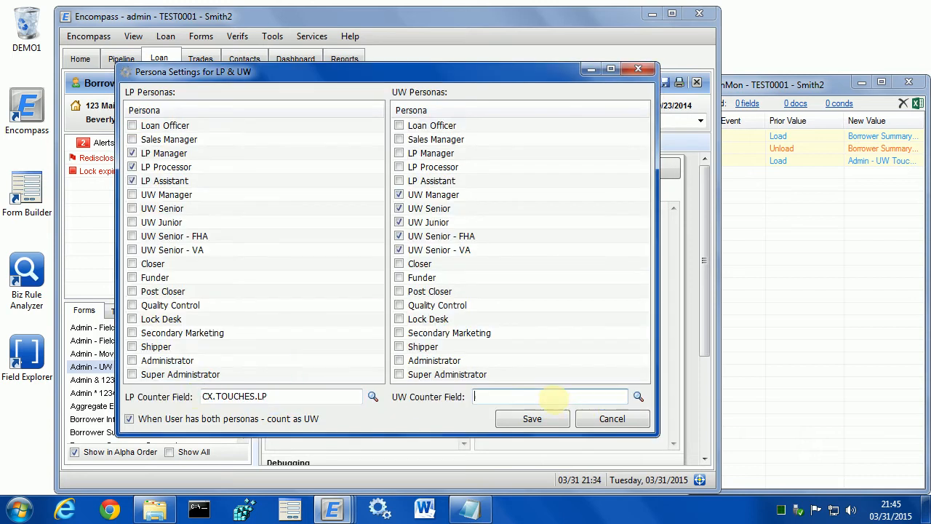
type("CX.TOUCHES.UW")
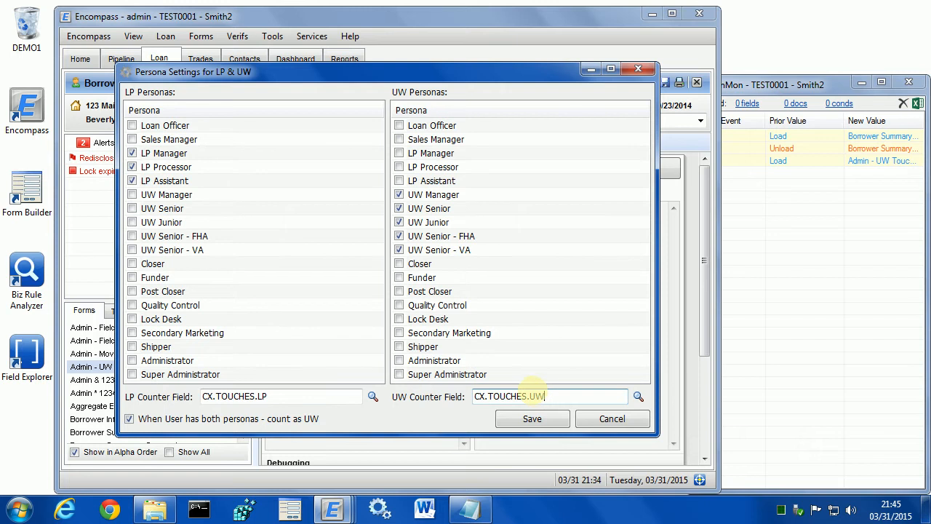
left_click(128, 419)
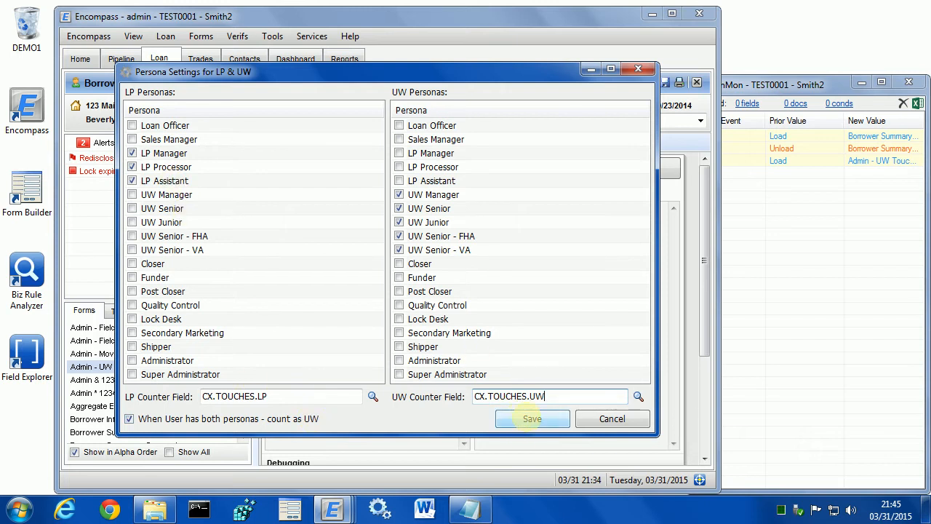
left_click(532, 418)
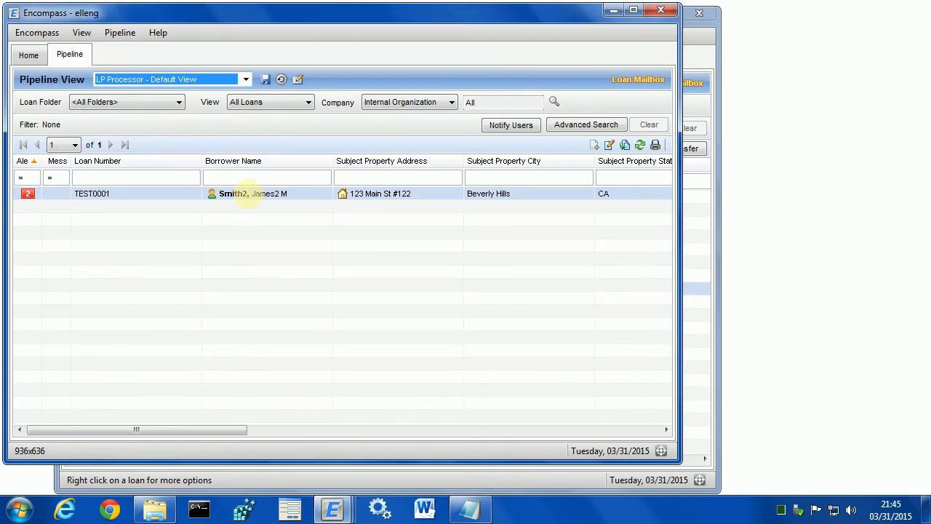
Open TEST0001 as the processor, dismiss the rate-lock compliance alerts, and exit the loan file
double_click(232, 192)
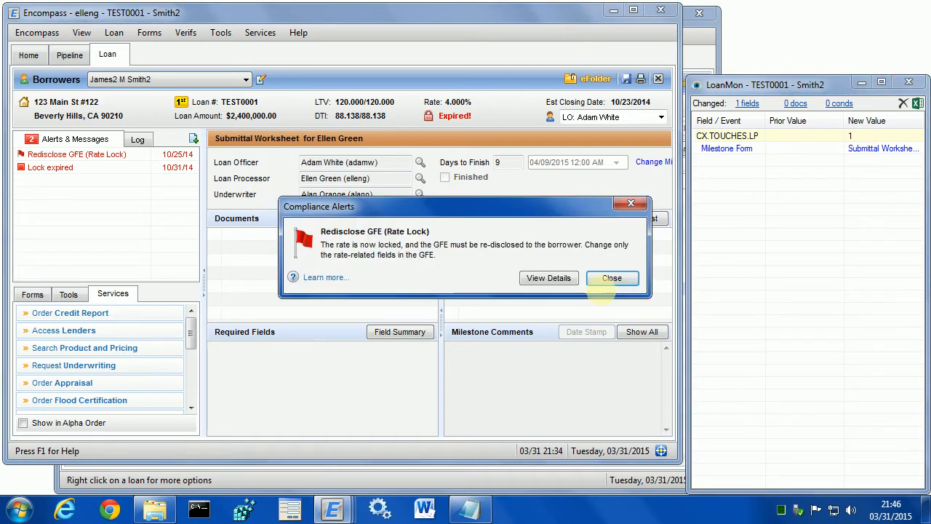
left_click(611, 278)
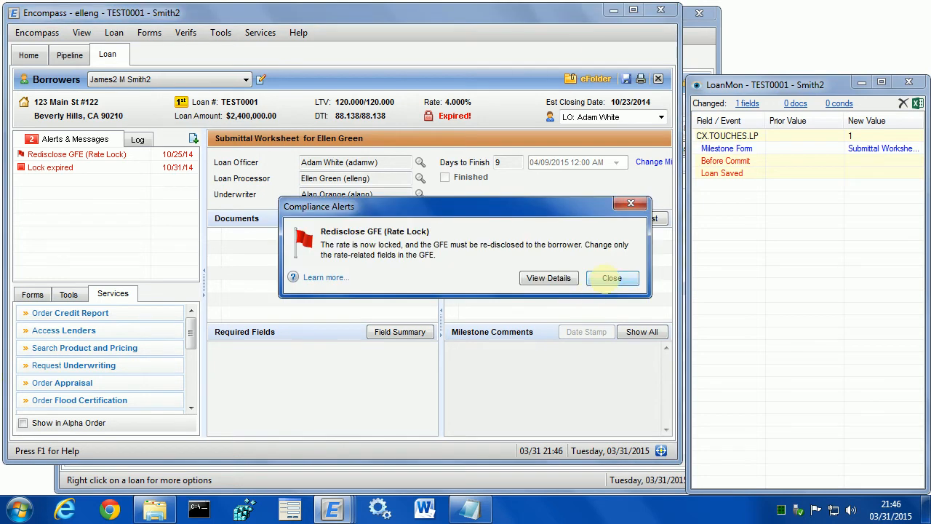
left_click(611, 278)
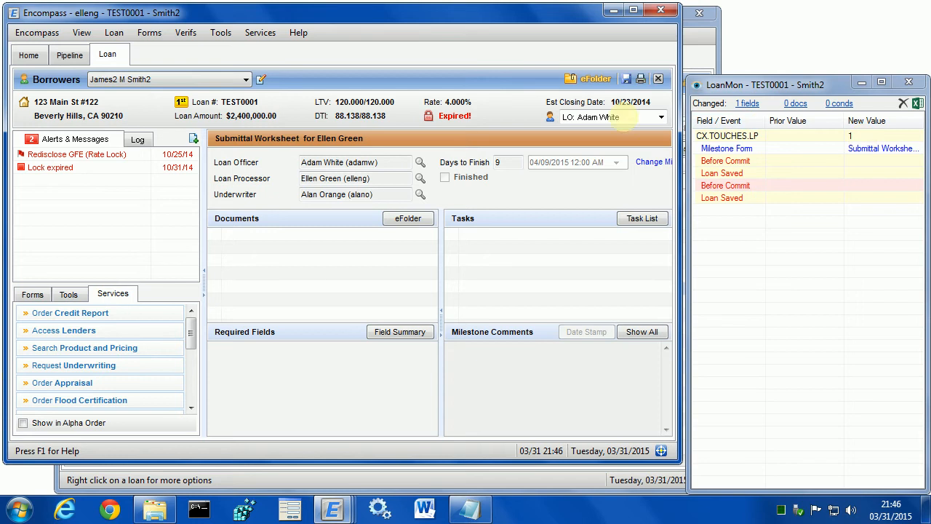
mouse_move(85, 348)
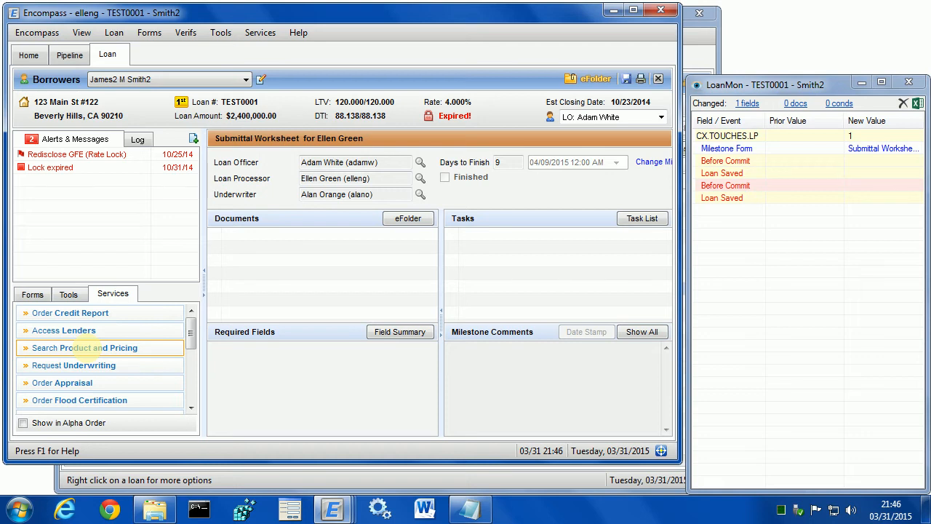
mouse_move(337, 229)
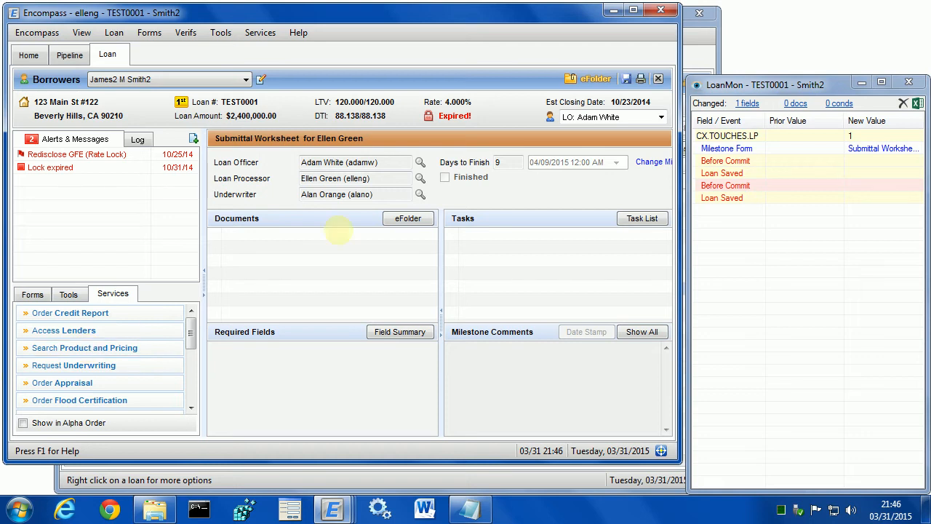
mouse_move(657, 79)
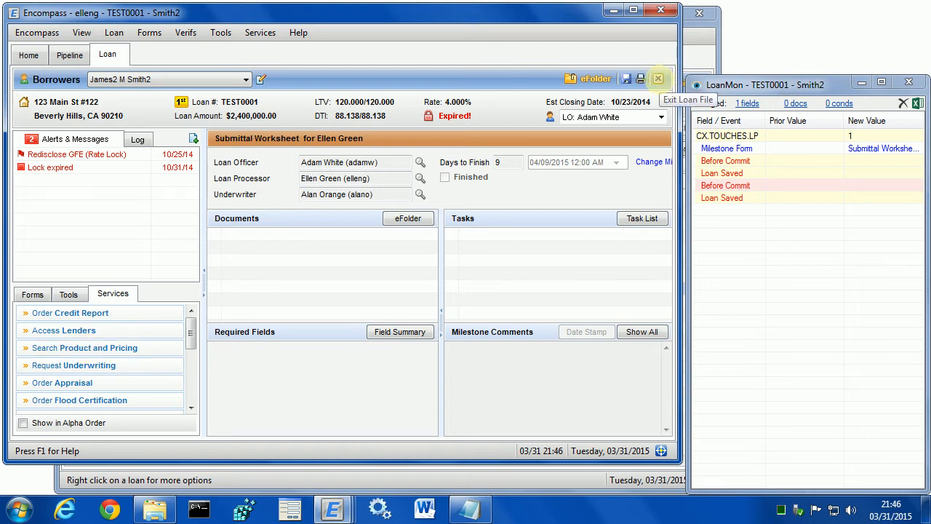
left_click(657, 79)
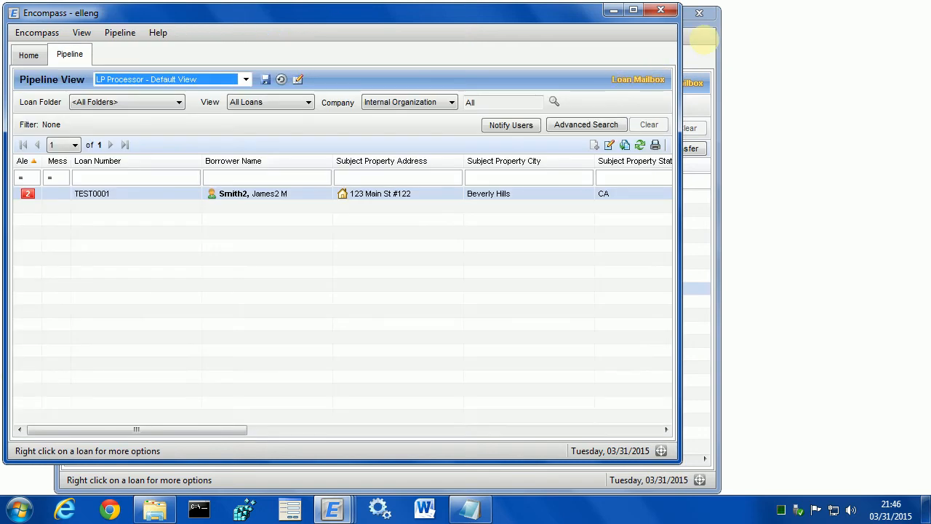
mouse_move(396, 197)
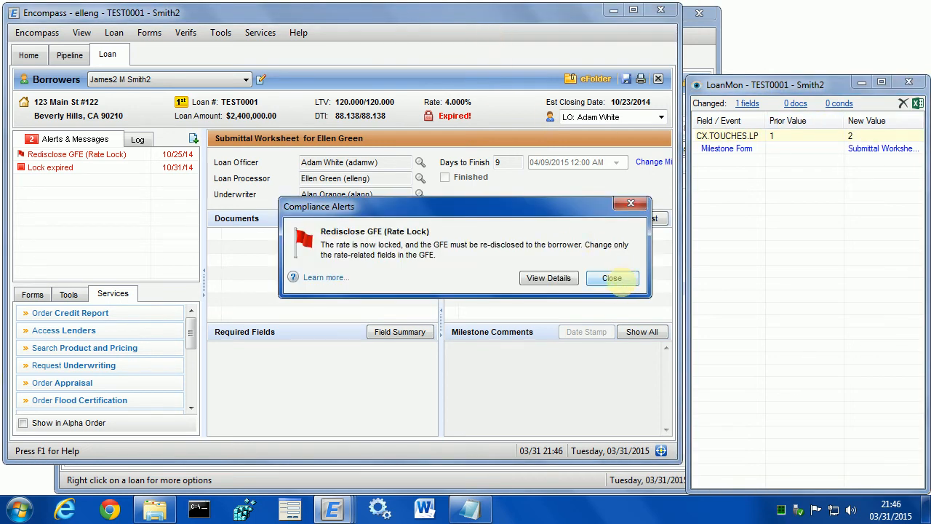
Open TEST0001 from the UW Senior pipeline and dismiss its rate-lock compliance alerts
left_click(611, 278)
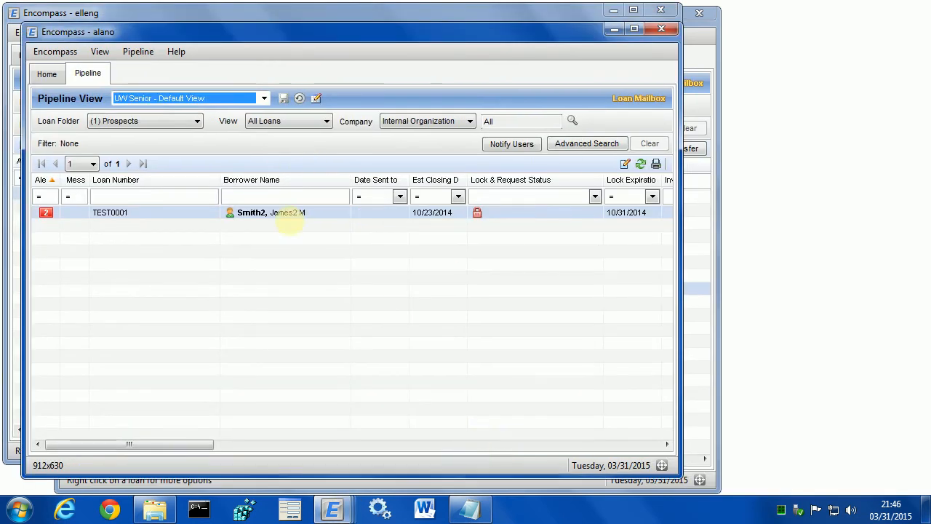
double_click(250, 212)
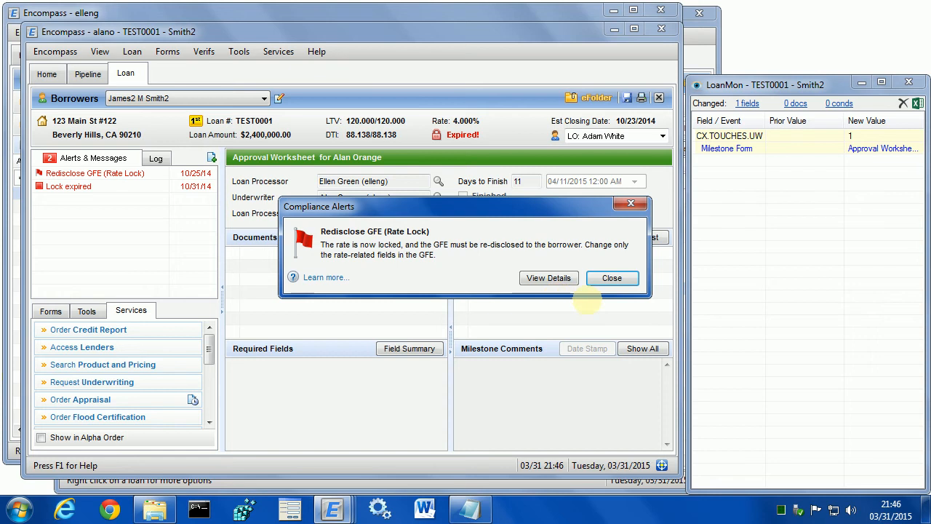
left_click(611, 276)
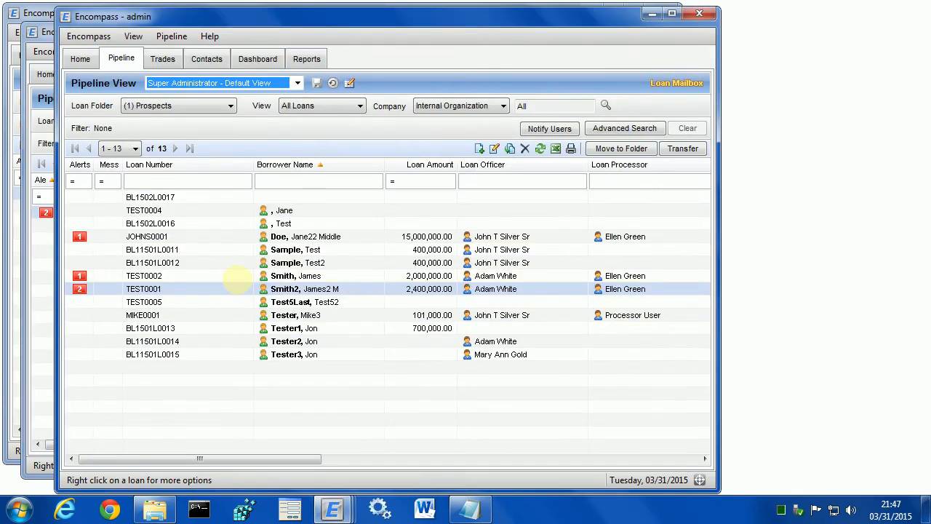
Open TEST0001 as administrator, set the LP Touches Counter to 1 on the plugin form, and dismiss the compliance alert
double_click(304, 288)
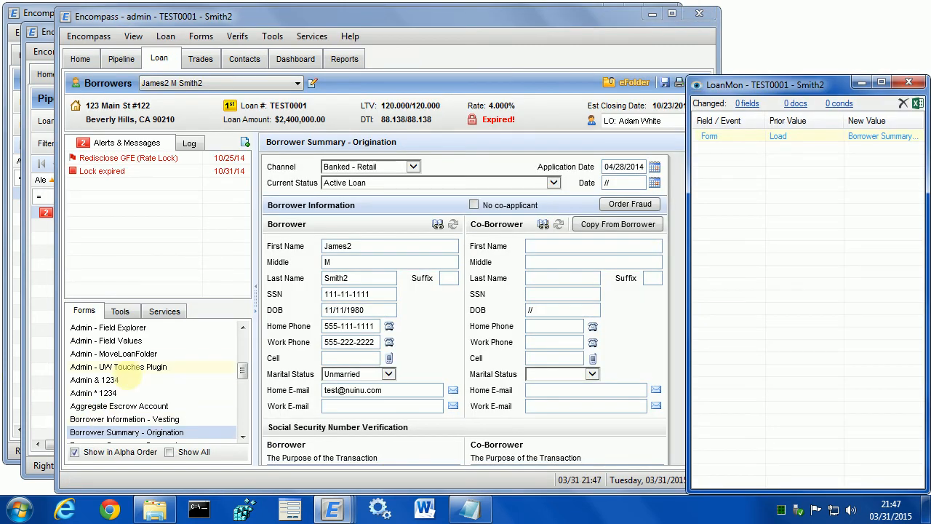
left_click(118, 367)
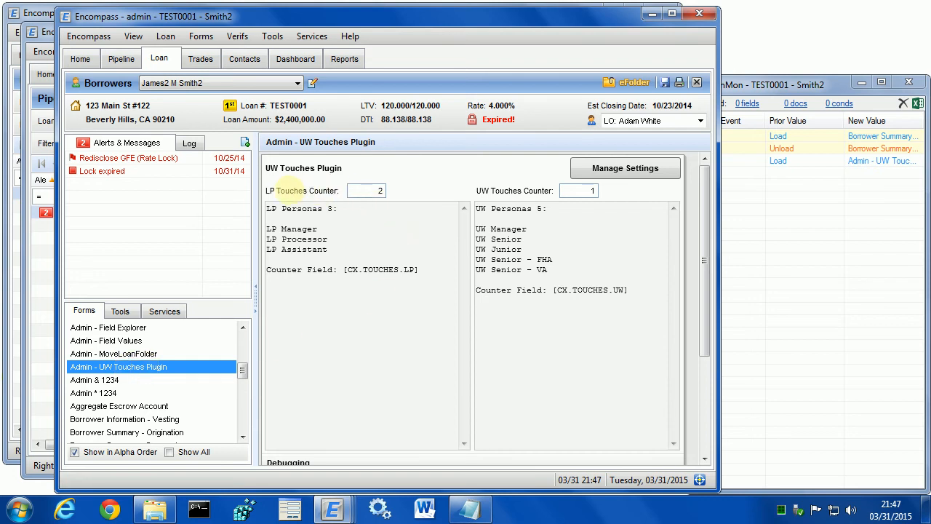
left_click(367, 189)
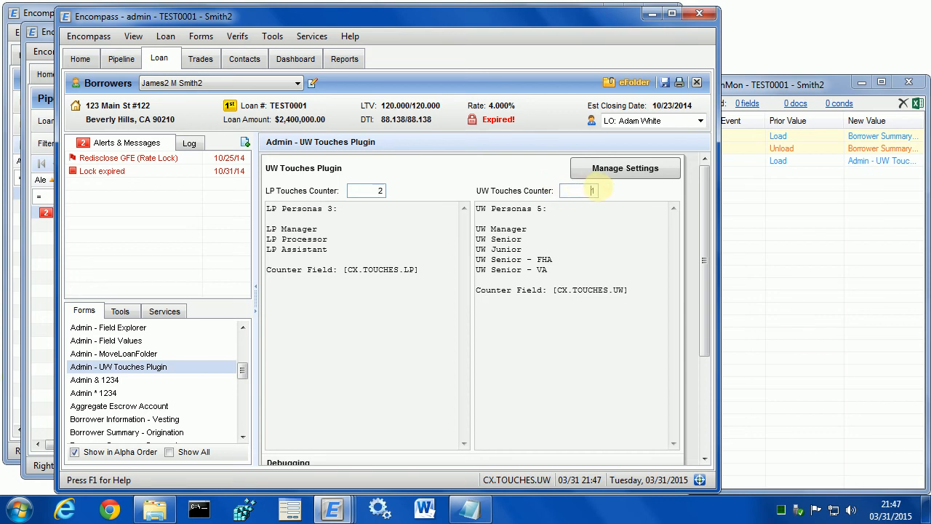
type("1")
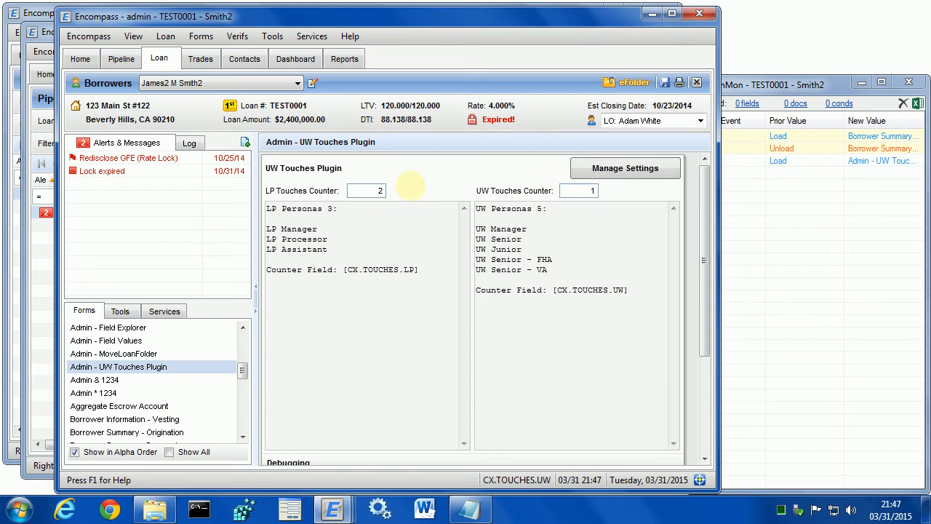
left_click(579, 190)
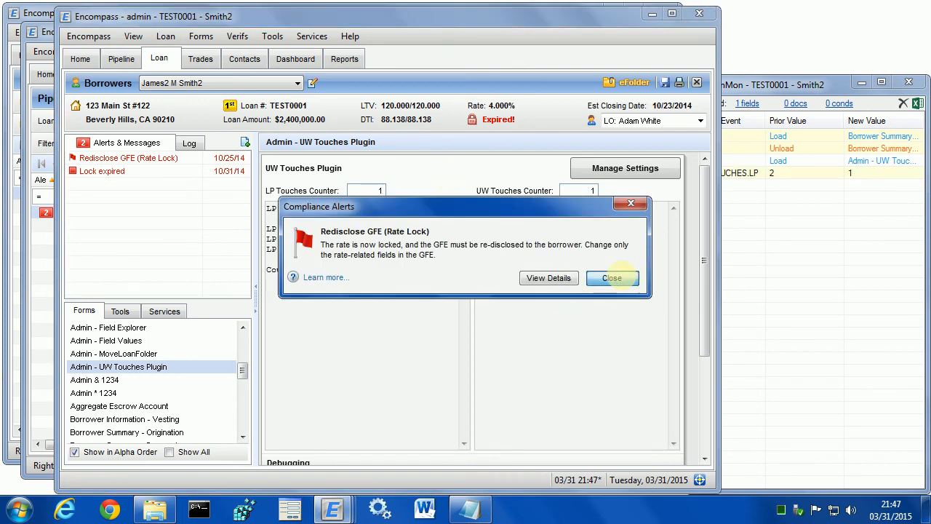
left_click(611, 277)
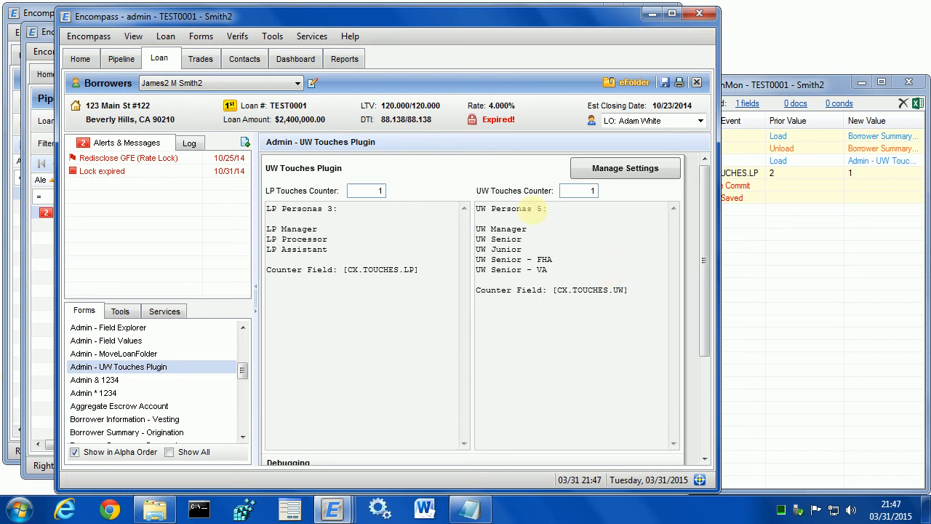
mouse_move(579, 191)
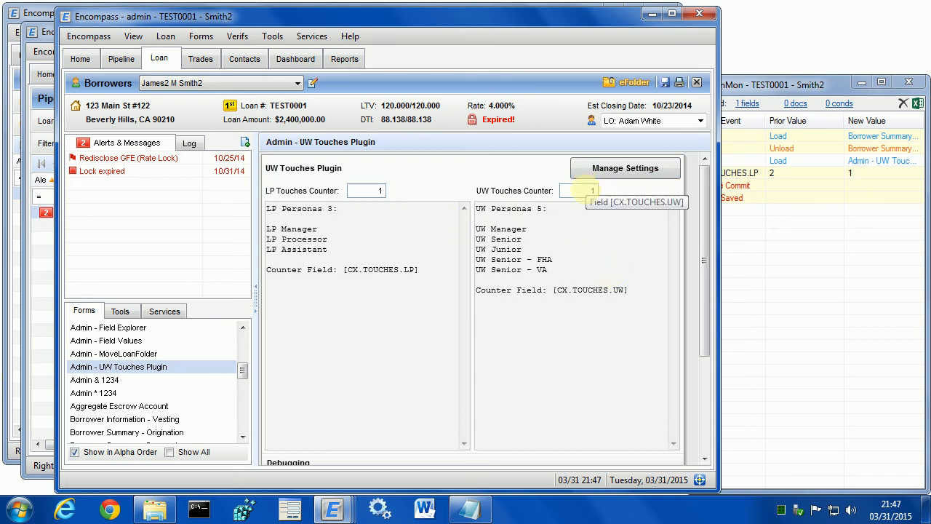